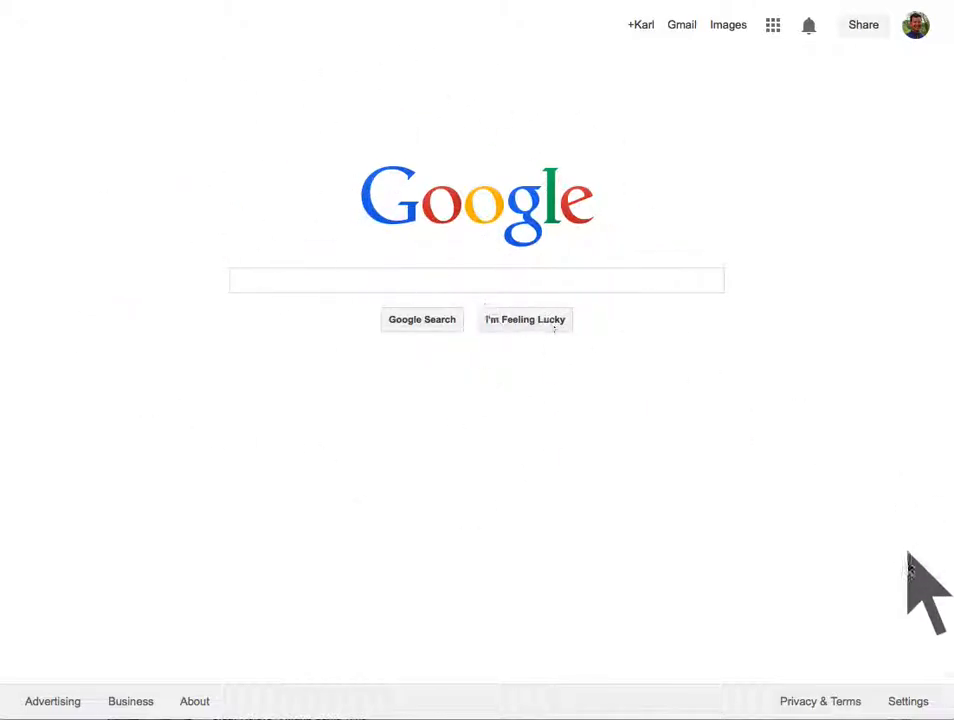
Step: Enable the 'Filter explicit results' SafeSearch option in Search settings and save
click(916, 702)
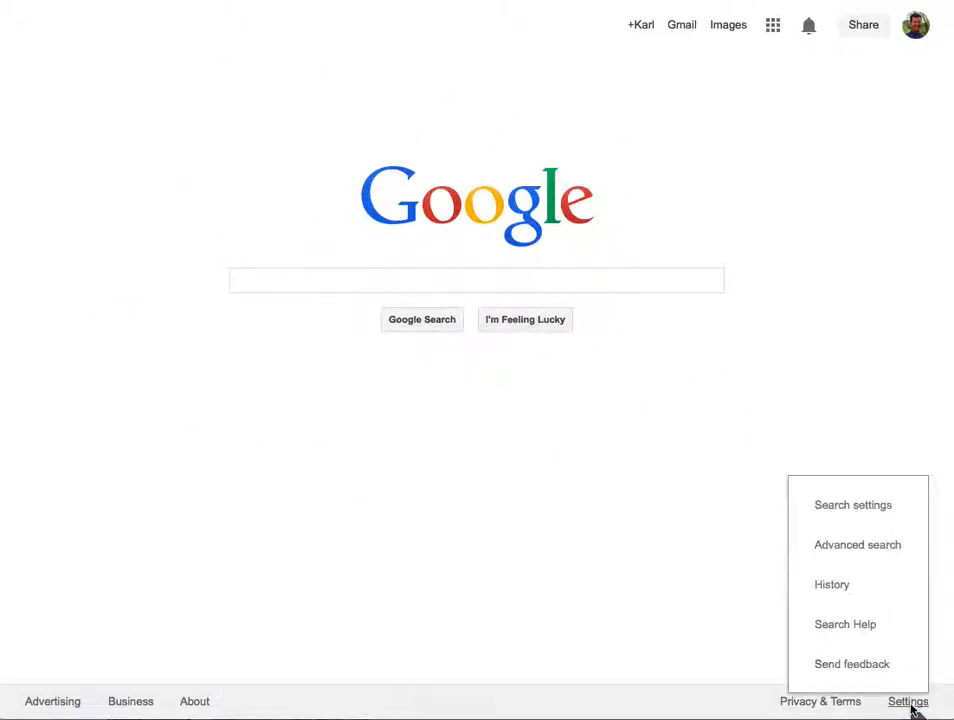
click(852, 504)
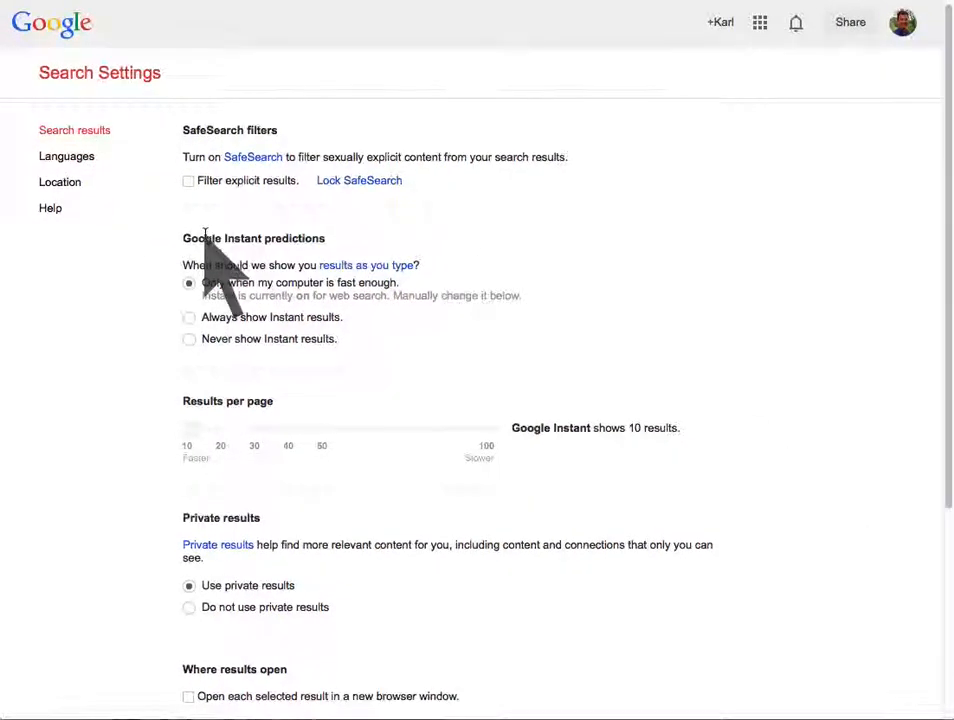
click(188, 178)
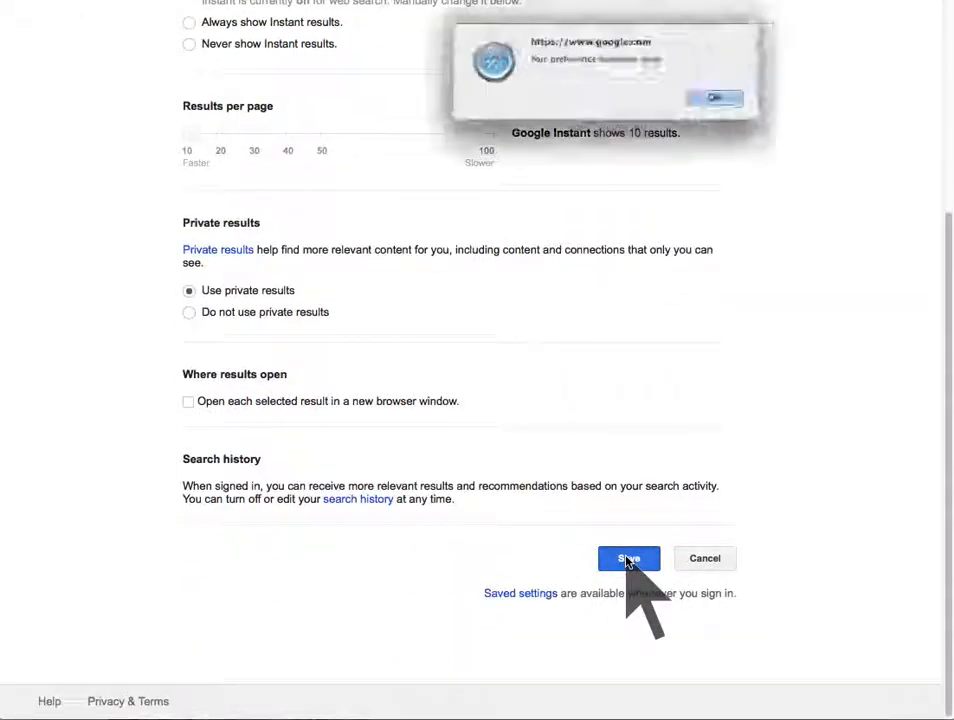
click(628, 558)
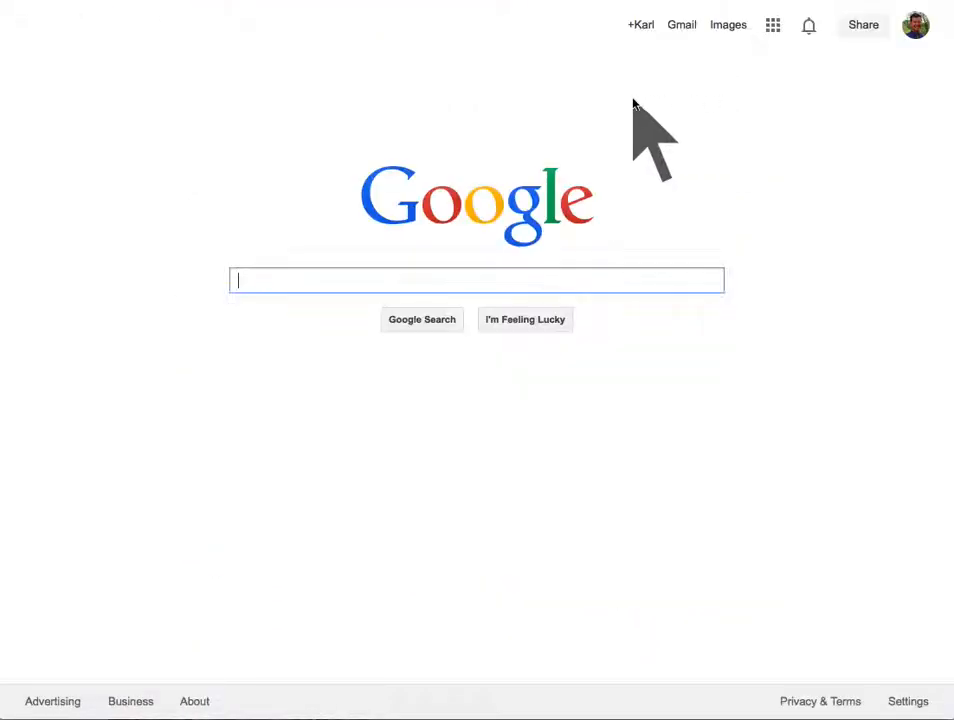
Step: Return to the Search settings page to continue configuring SafeSearch
click(912, 700)
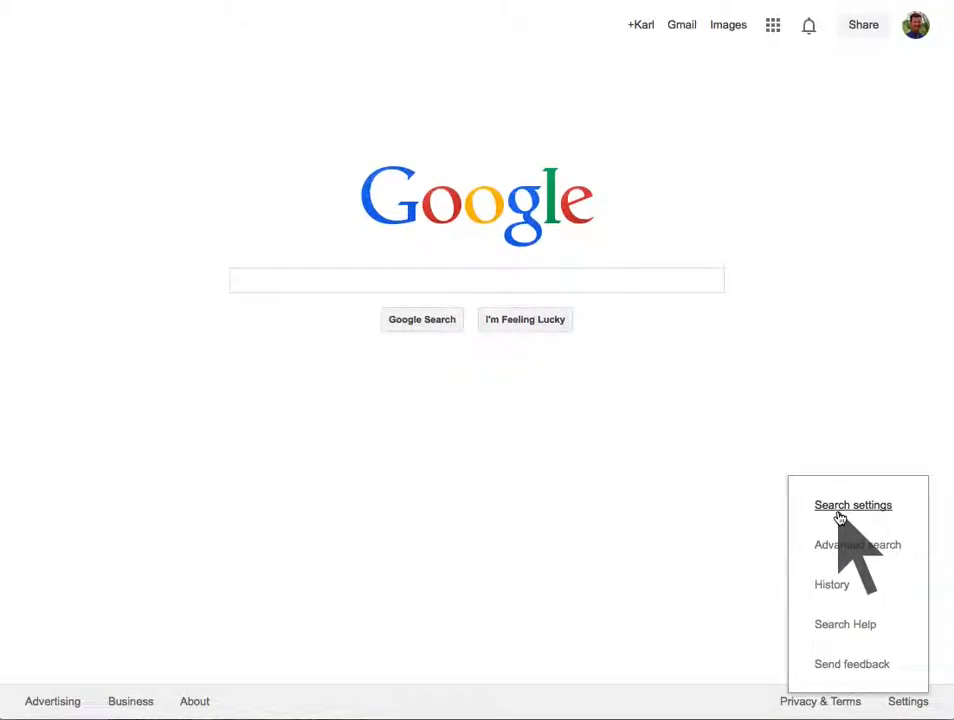
click(852, 504)
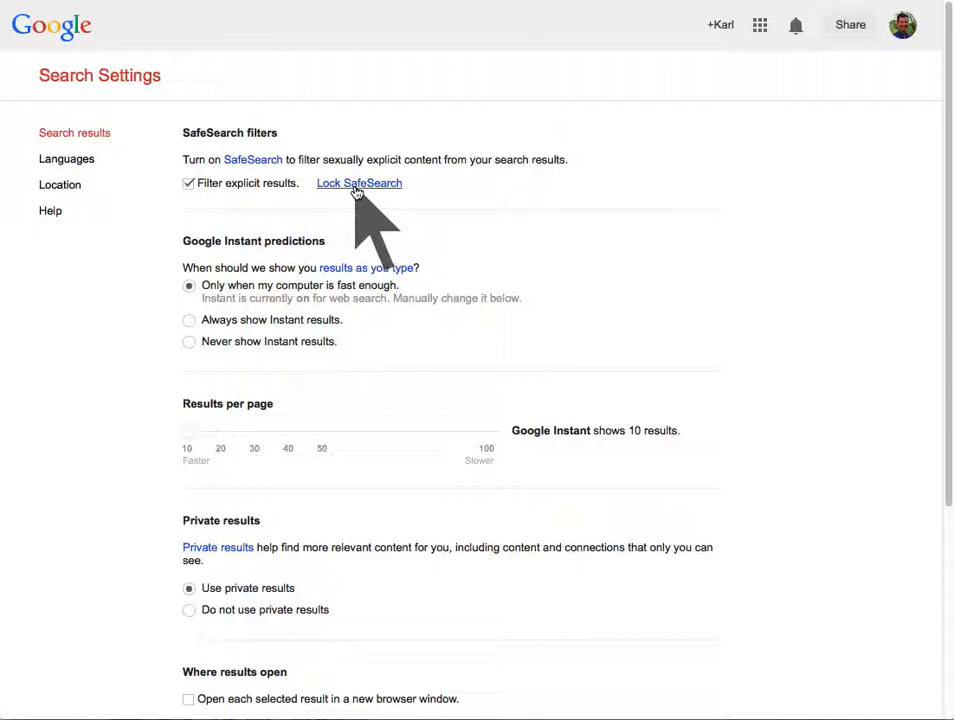
mouse_move(376, 214)
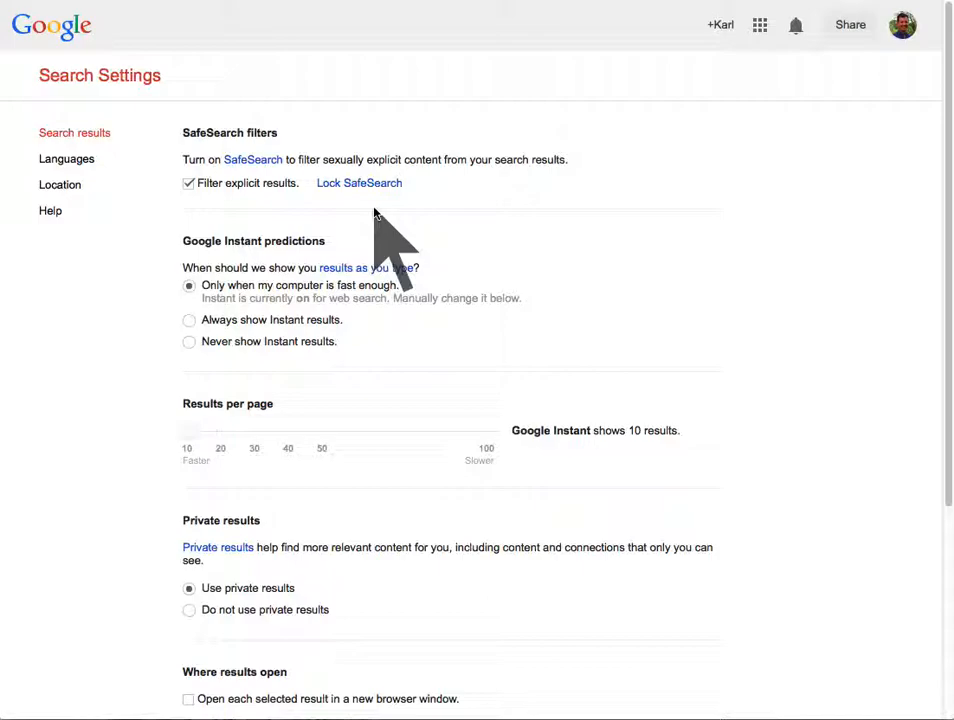
mouse_move(364, 220)
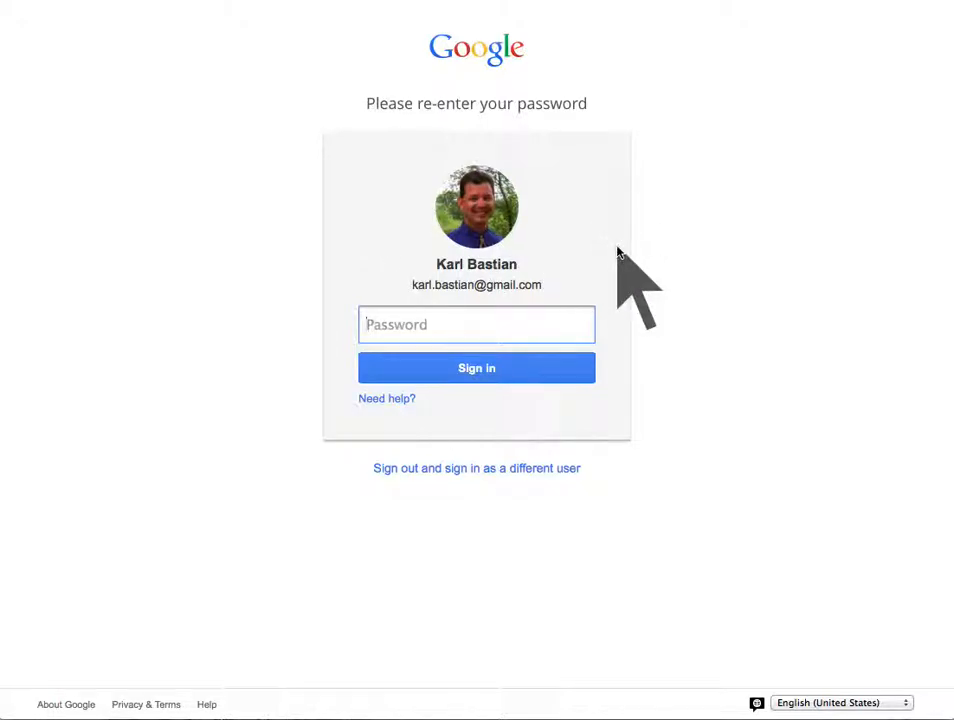
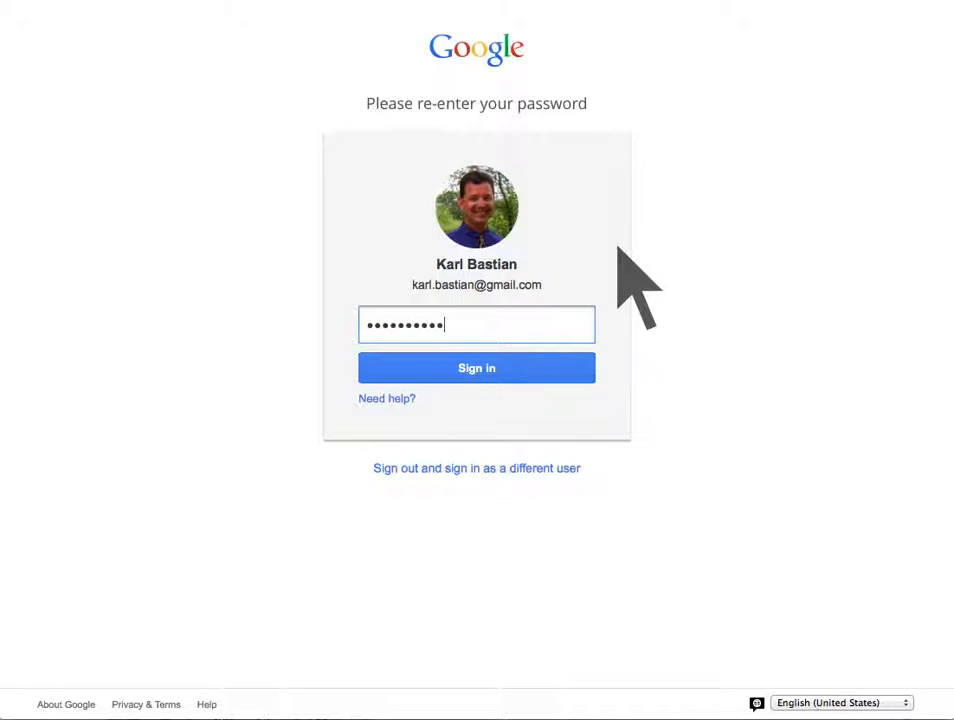
Step: Sign in and lock SafeSearch to strict filtering
click(476, 368)
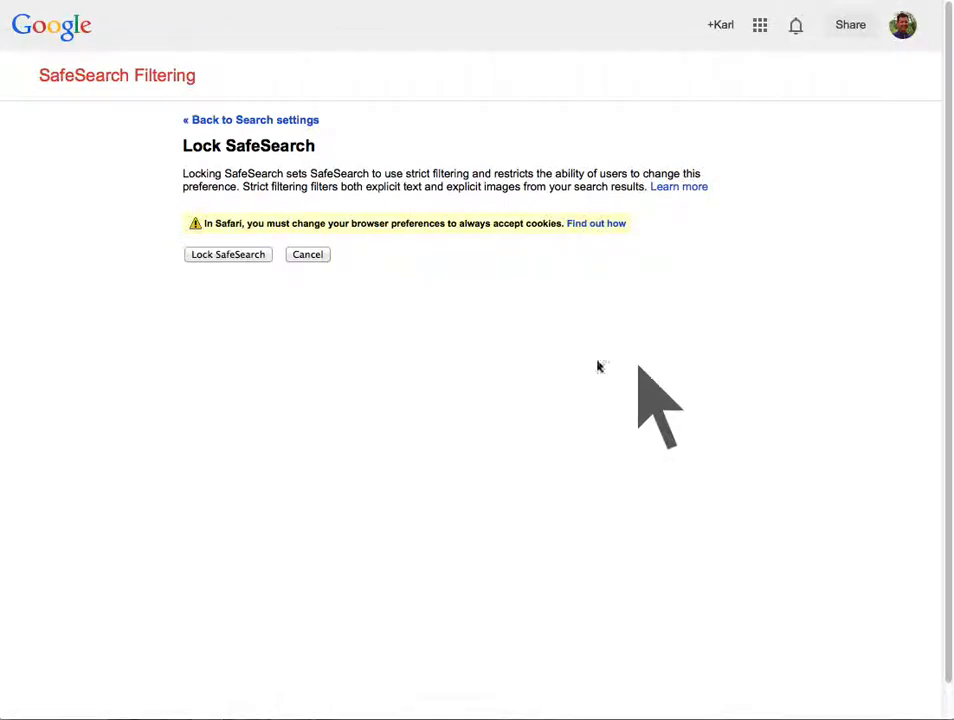
mouse_move(218, 228)
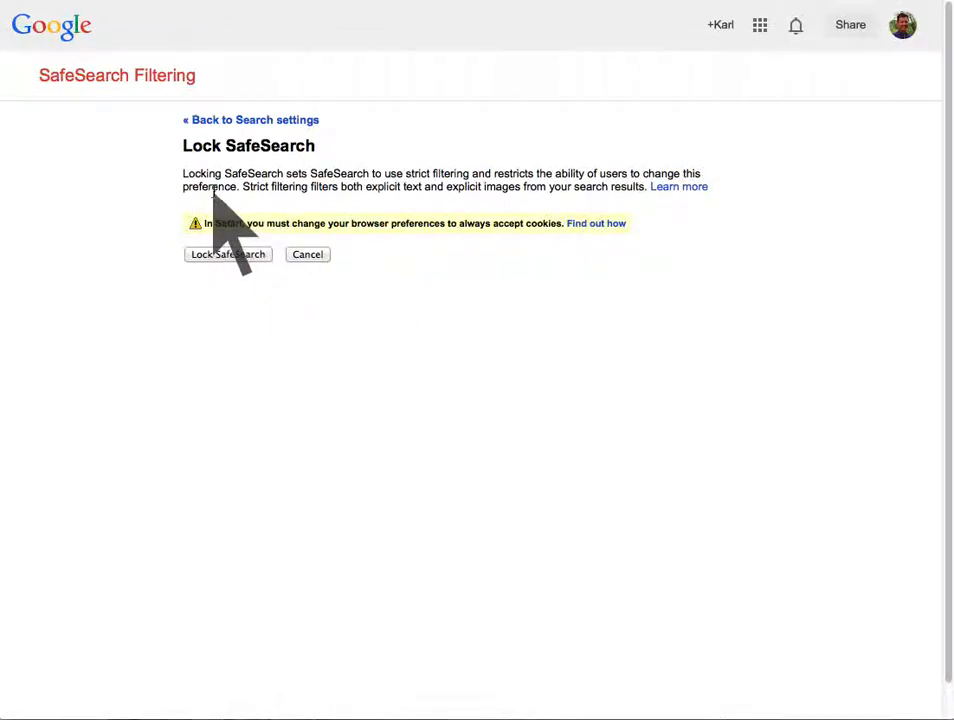
mouse_move(332, 212)
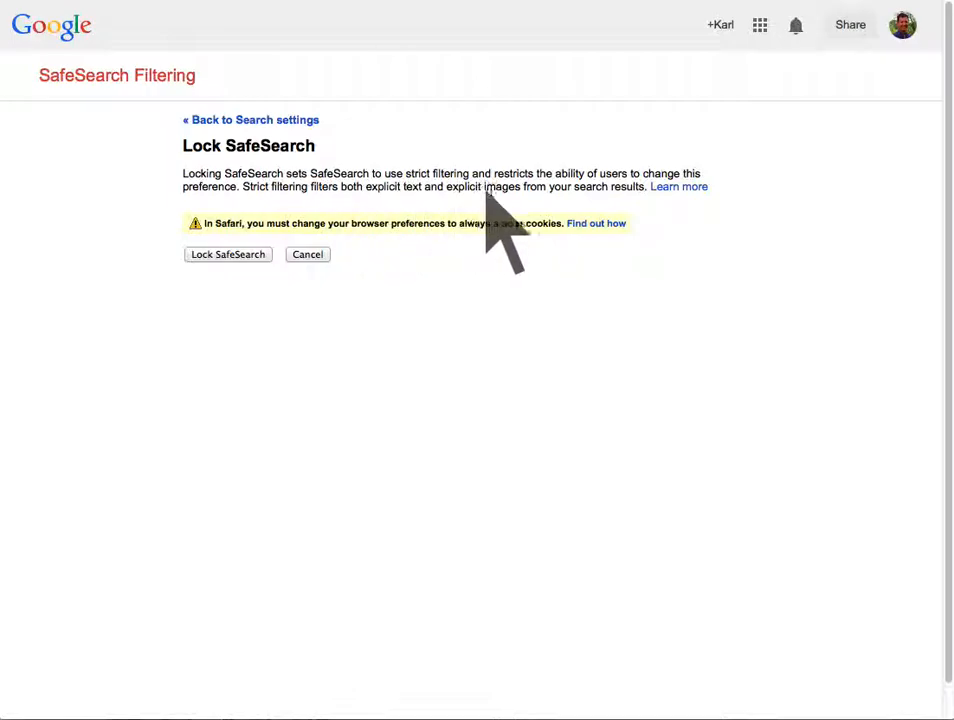
mouse_move(276, 210)
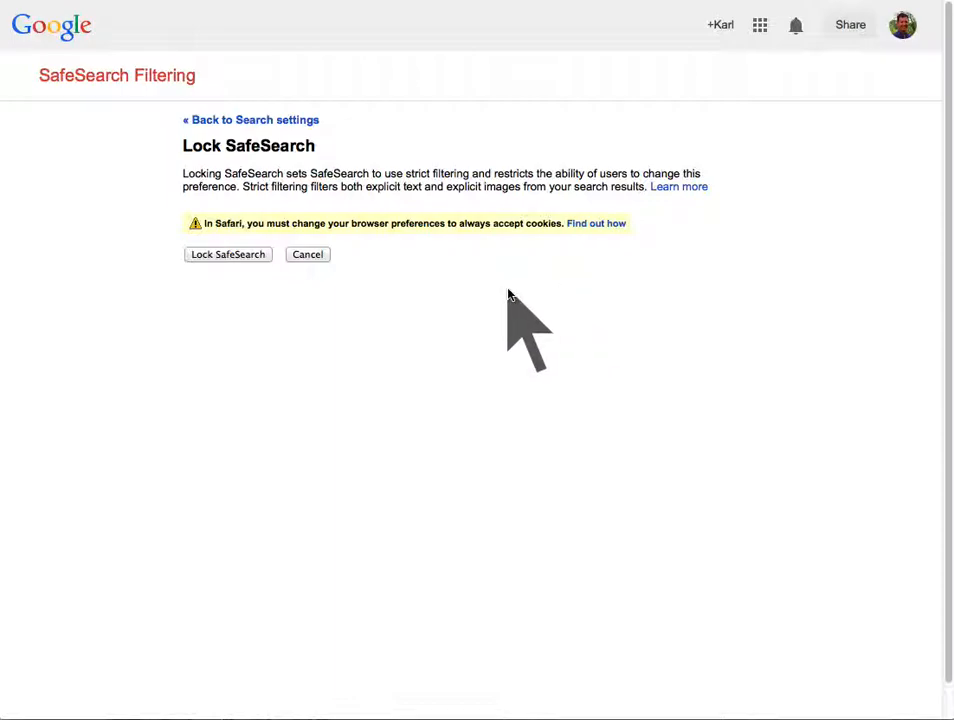
mouse_move(222, 262)
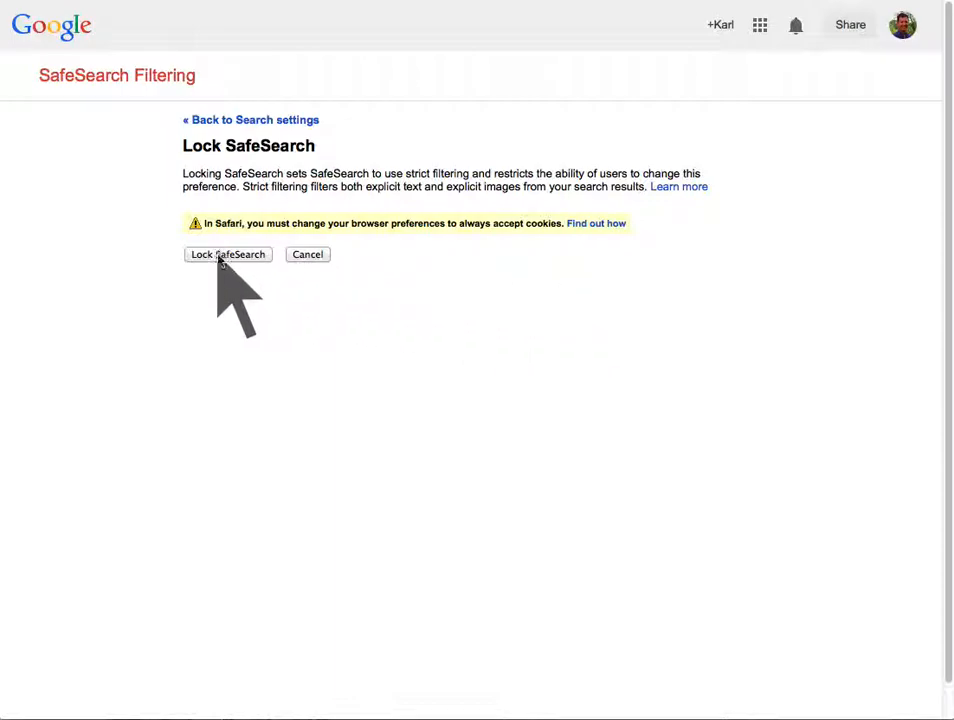
click(228, 254)
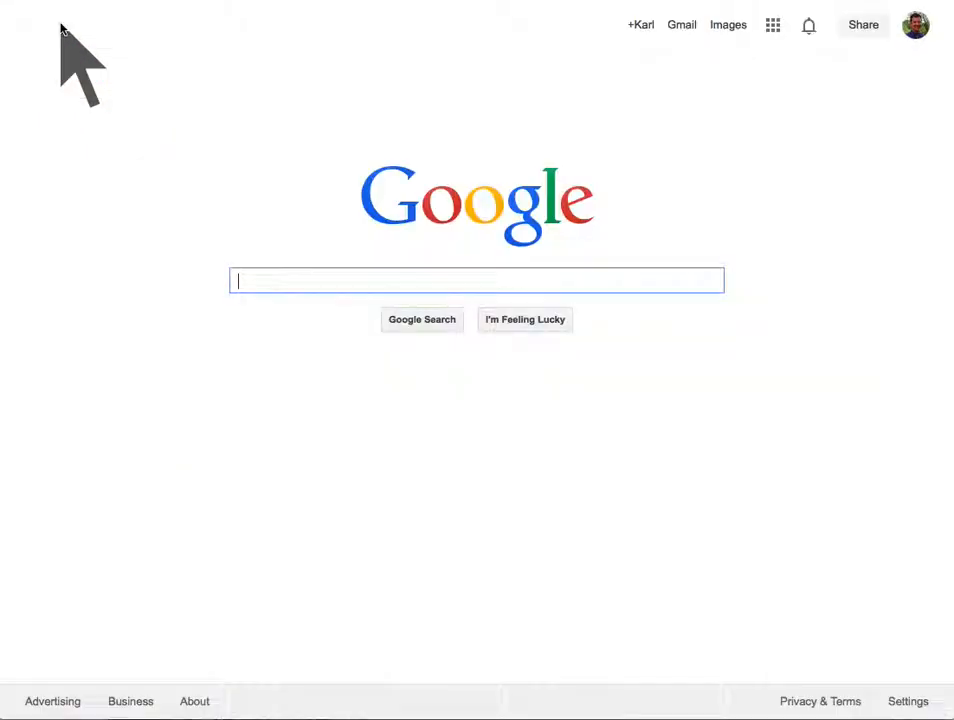
Step: Reopen Search settings to verify the explicit-results filter is locked with an unlock option
click(912, 702)
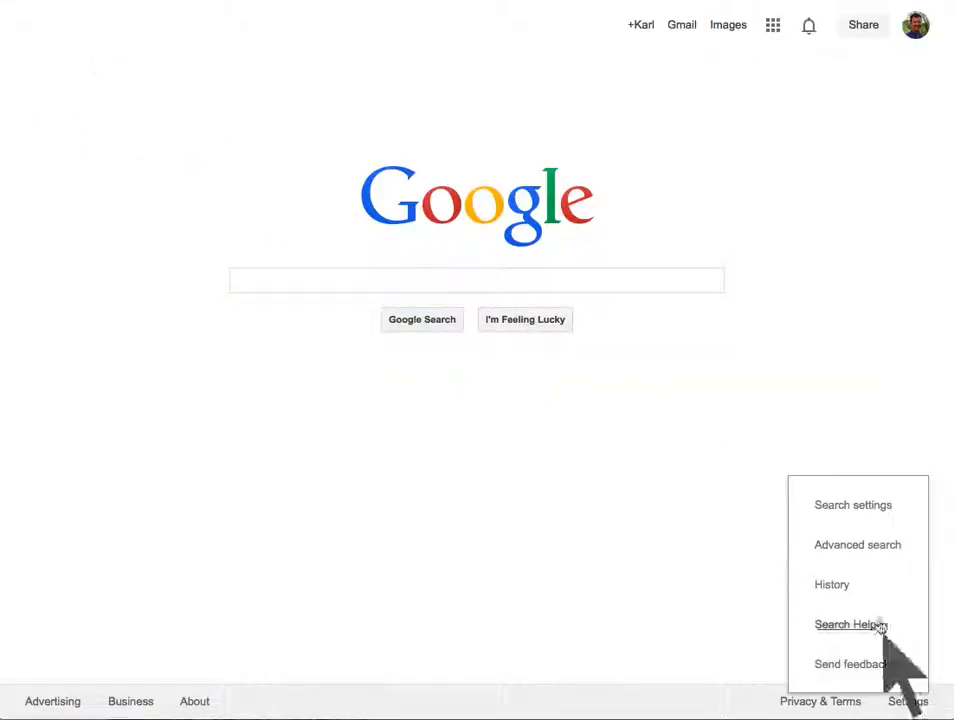
click(852, 504)
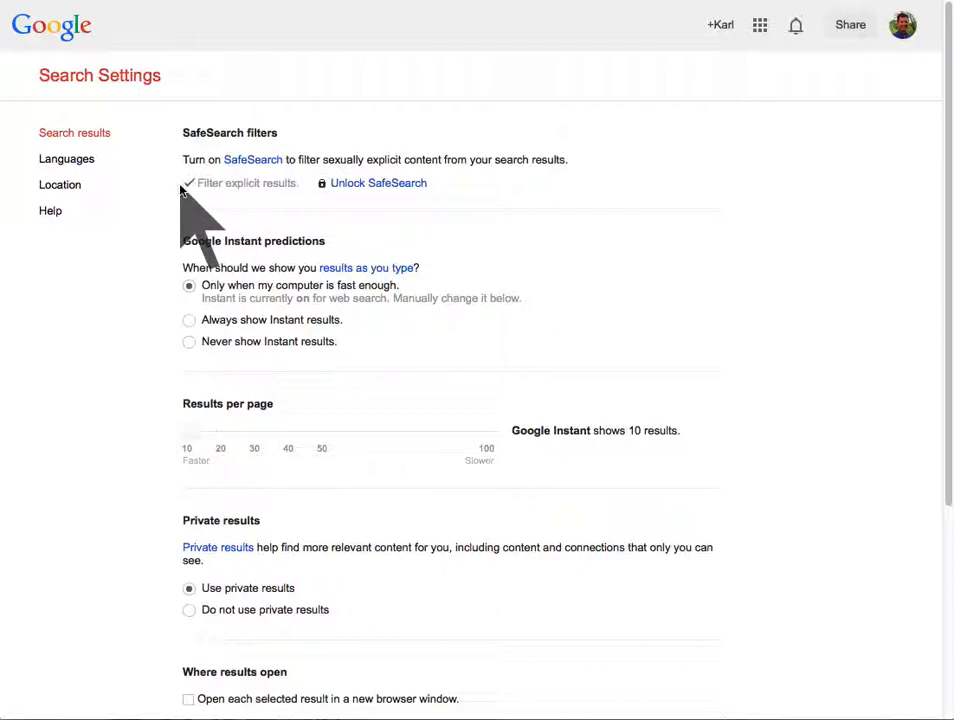